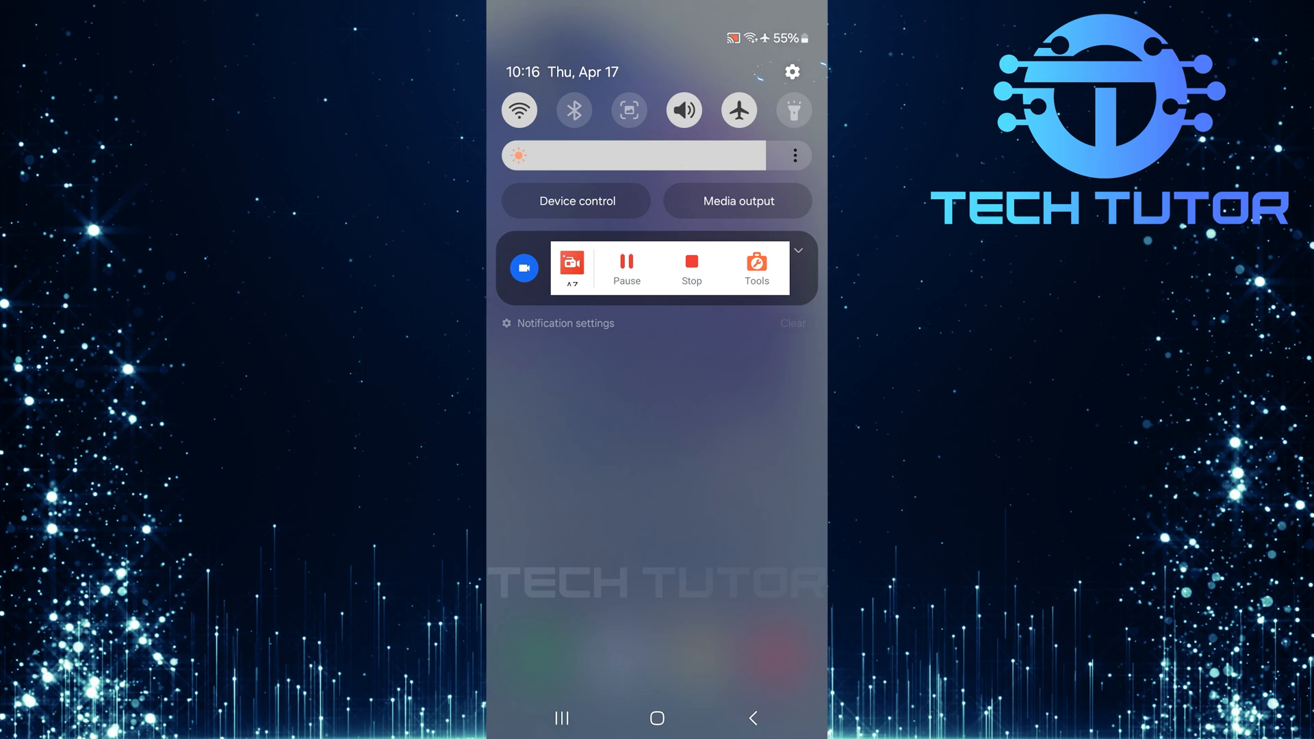
# Go from the quick panel gear into Settings and reach the Device care page.
pyautogui.click(791, 71)
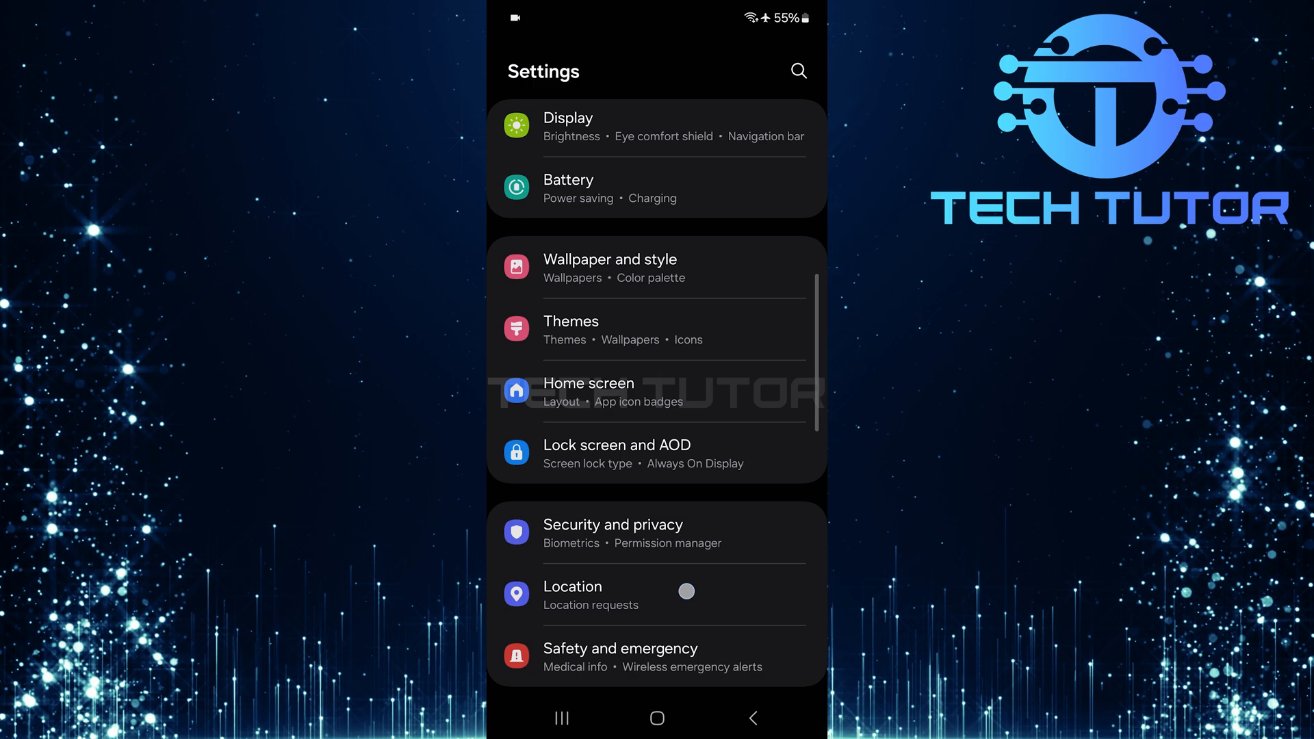
pyautogui.scroll(-3)
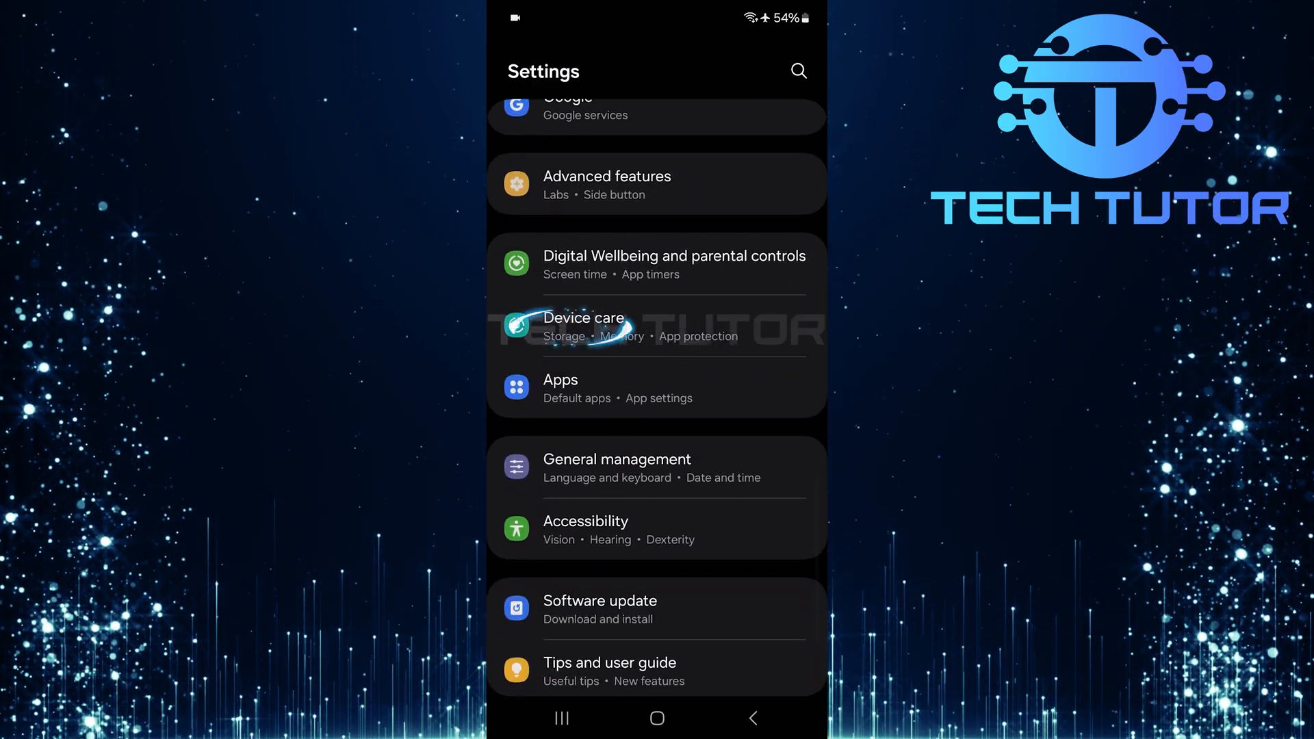
pyautogui.click(583, 327)
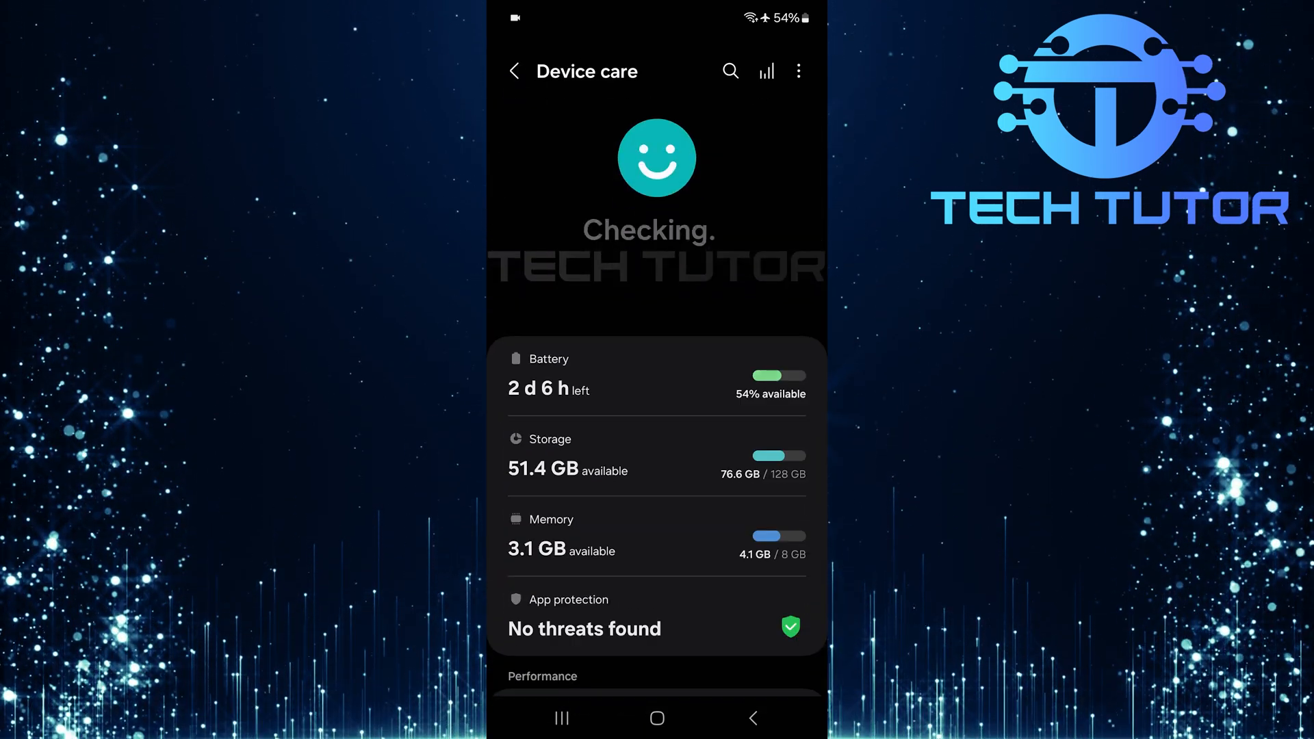
pyautogui.scroll(-3)
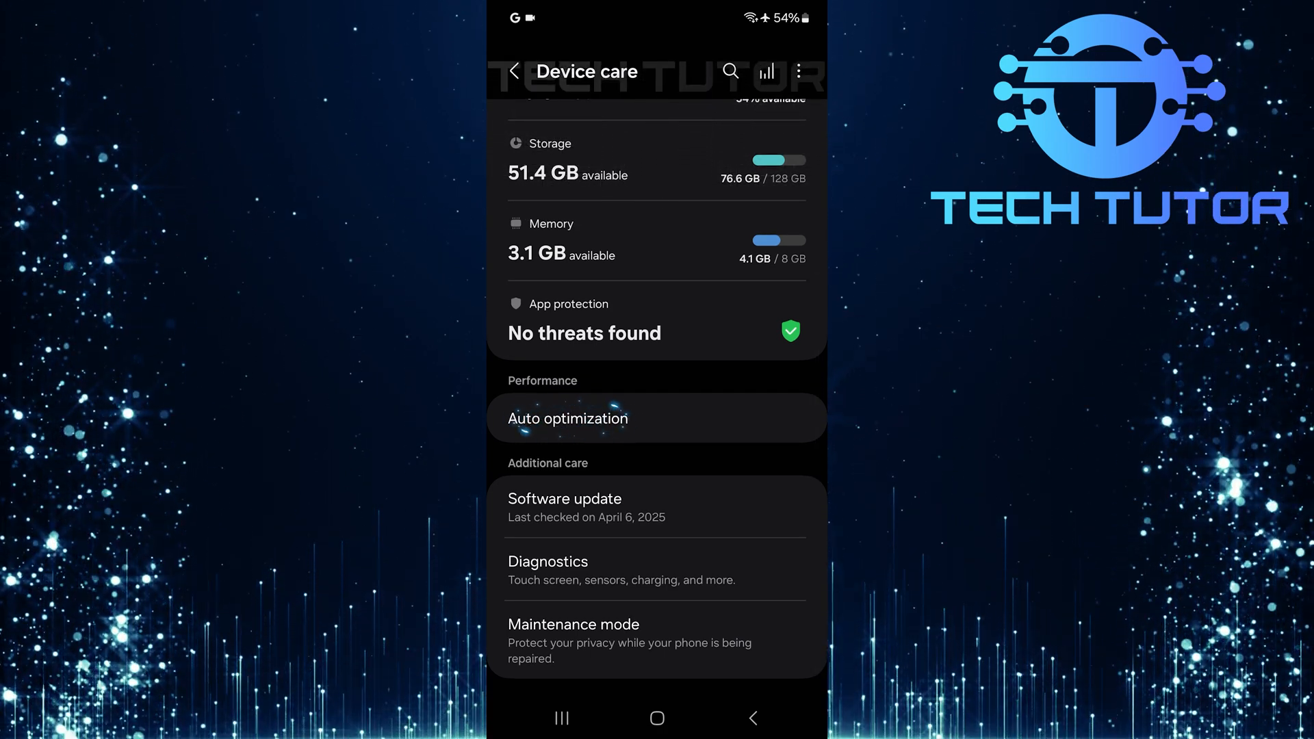
# Enable 'Restart on schedule' under Auto optimization > Auto restart (default Thursday 12:00 AM).
pyautogui.click(568, 418)
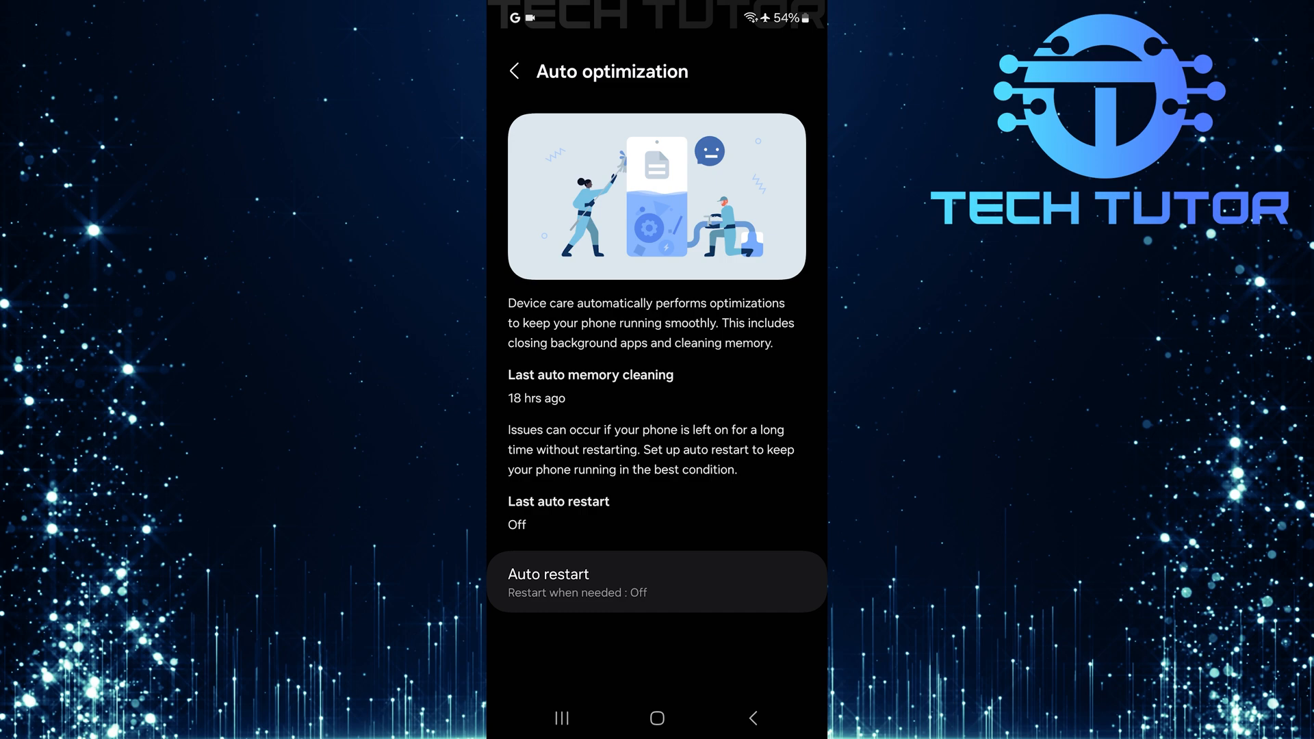
pyautogui.click(655, 581)
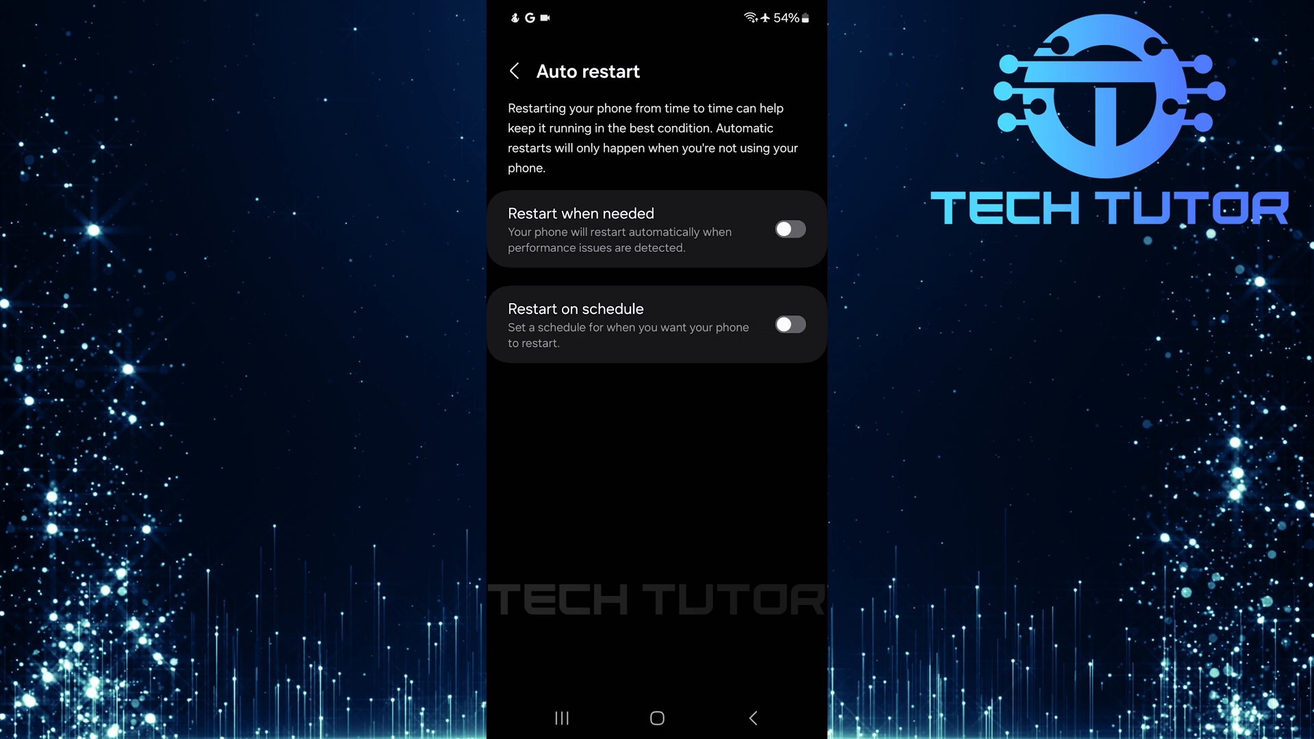
pyautogui.click(789, 326)
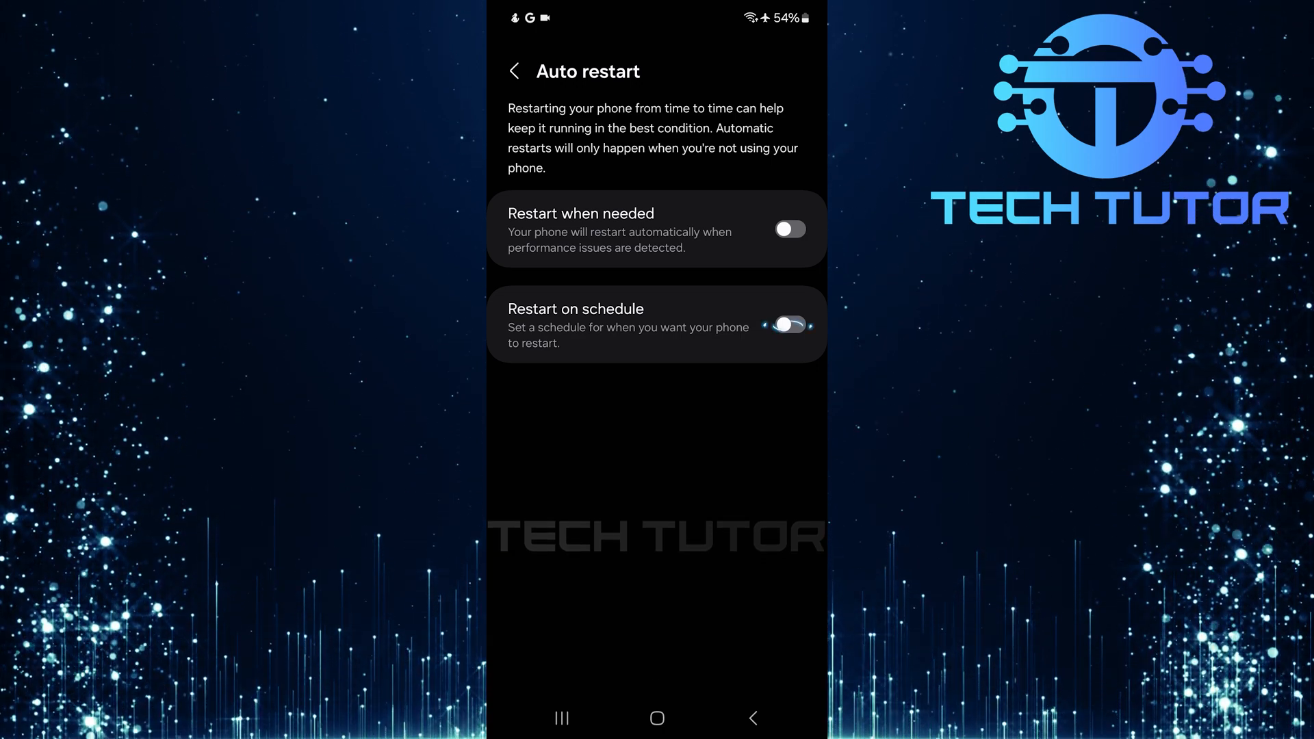
pyautogui.click(788, 326)
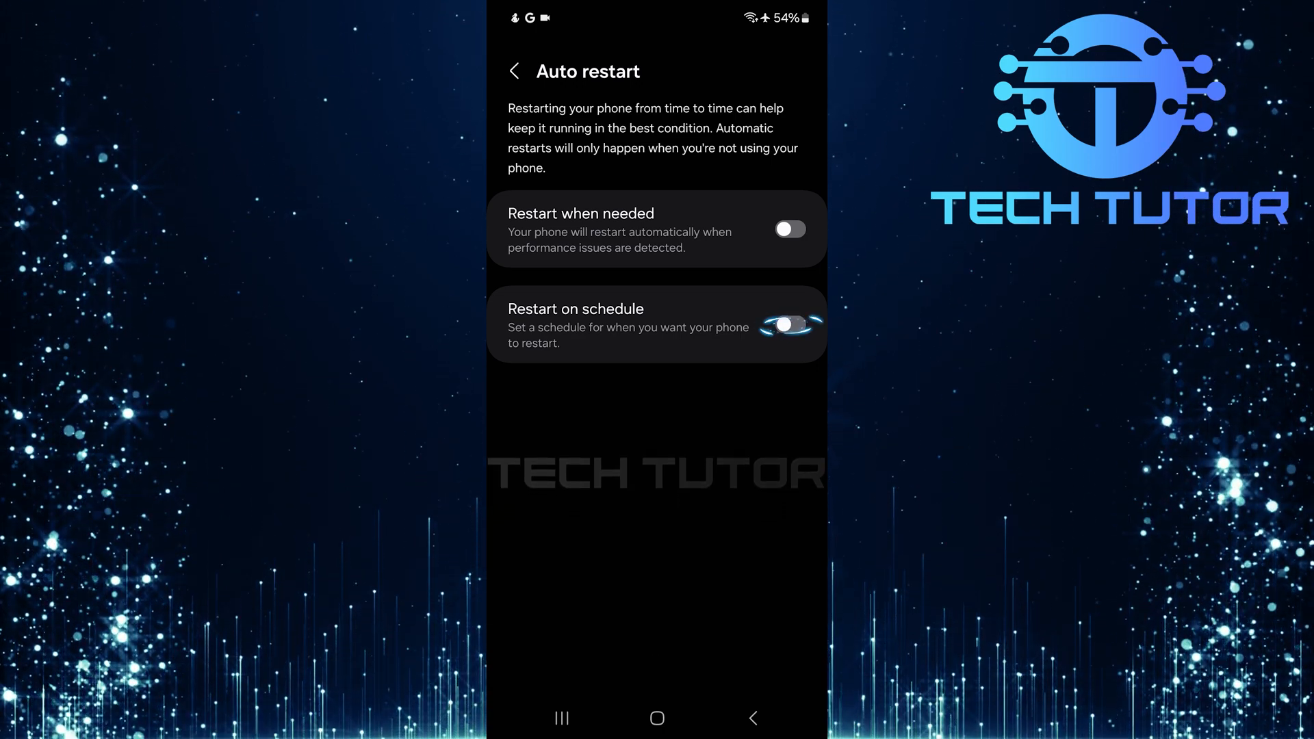
pyautogui.click(788, 316)
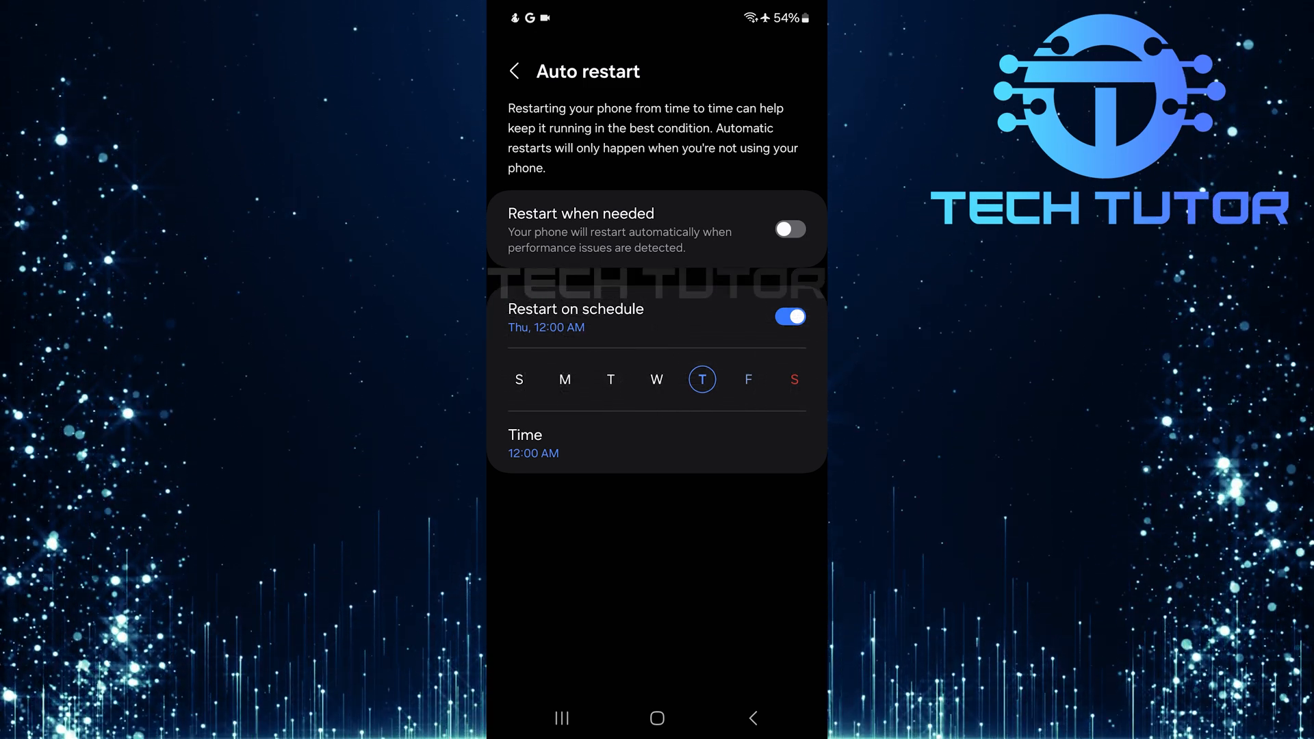
# Add Sunday and Saturday to the restart days and set the time to 2:00 AM.
pyautogui.click(519, 379)
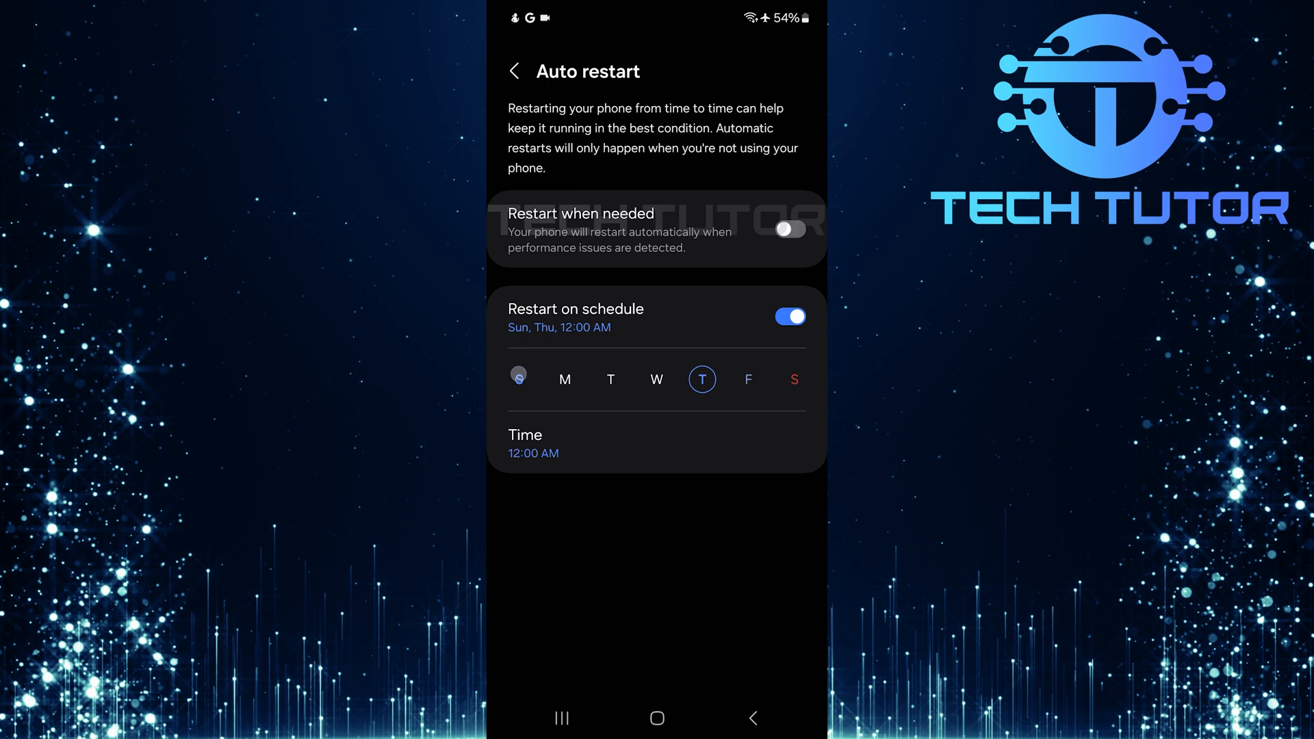
pyautogui.click(793, 379)
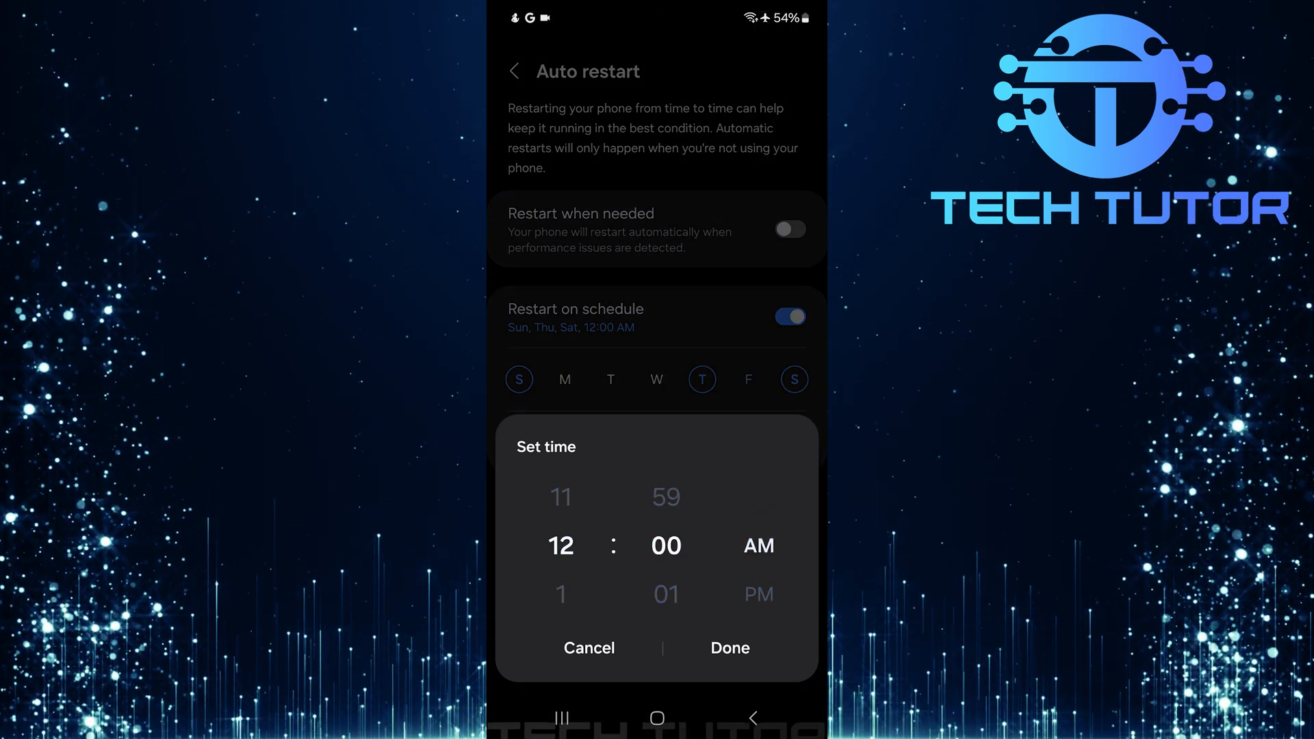
pyautogui.scroll(-3)
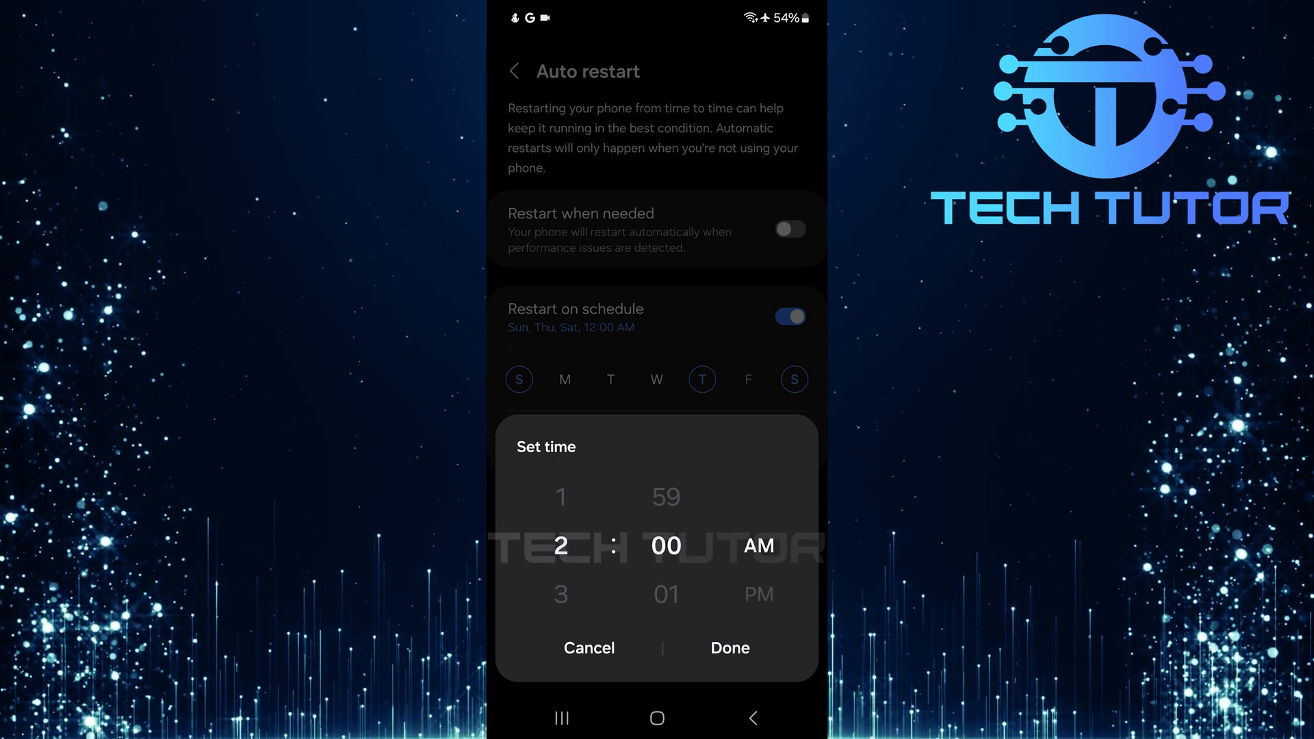
pyautogui.click(729, 648)
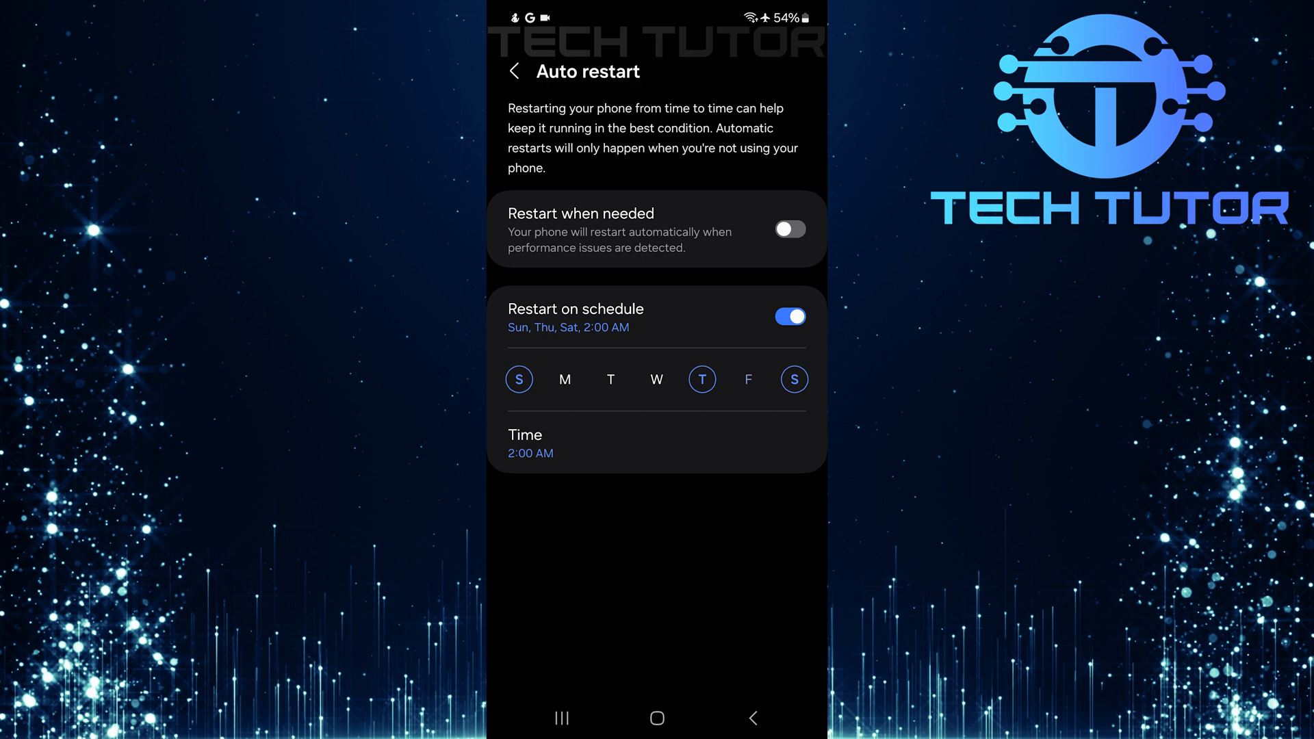
pyautogui.click(655, 379)
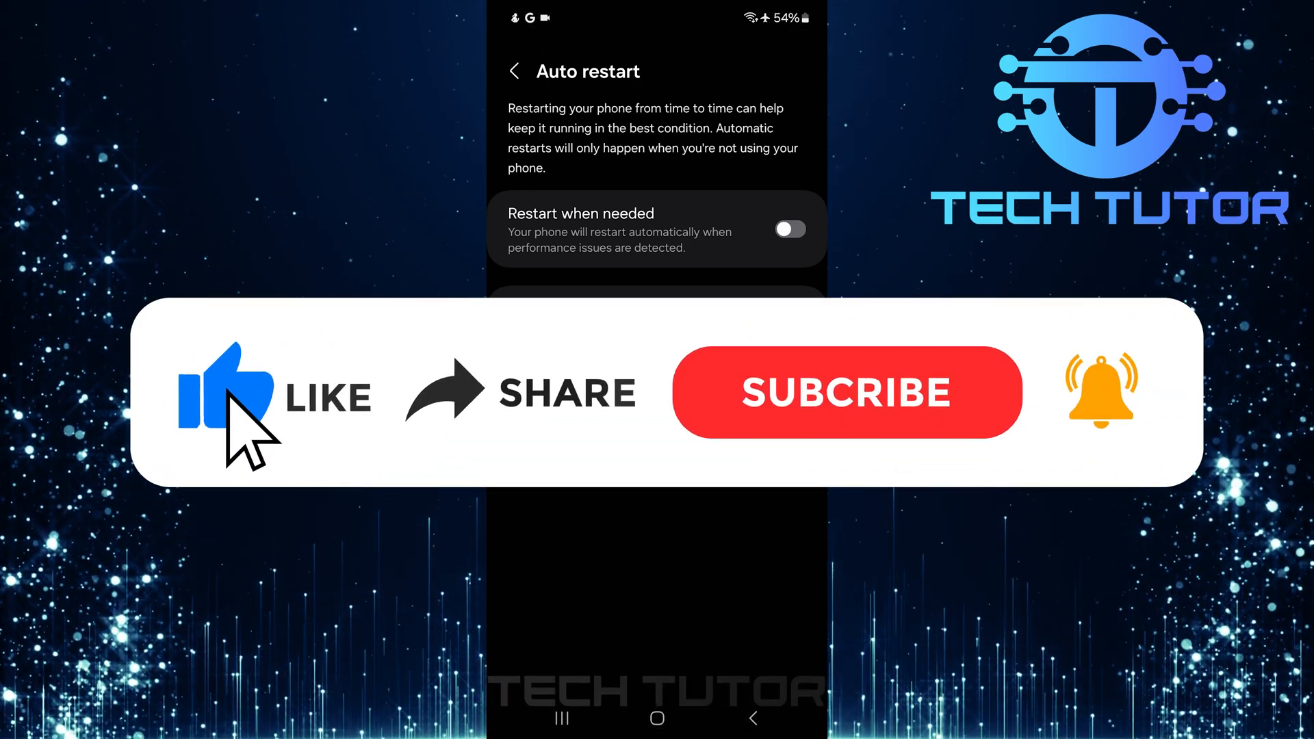
pyautogui.moveTo(770, 435)
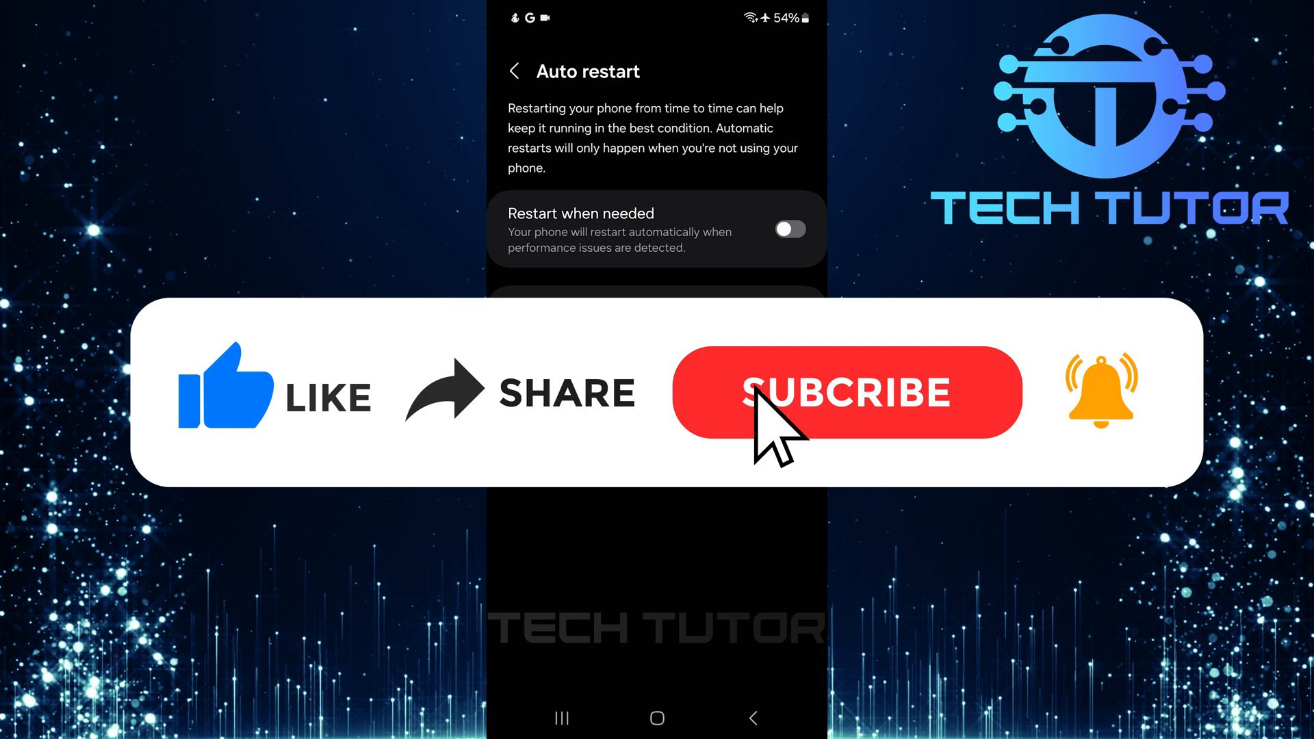